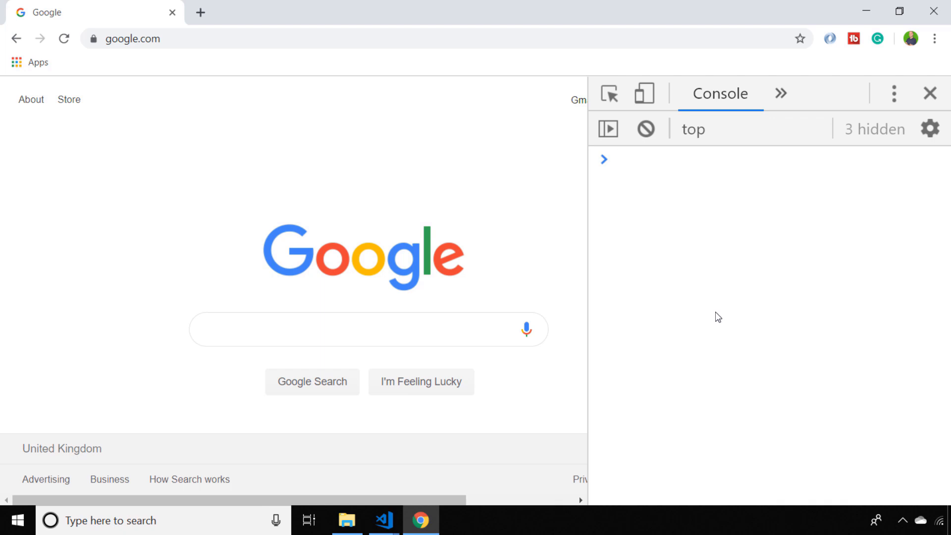
Run window.close() on the google.com tab, getting the 'scripts may close only windows they opened' warning.
left_click(619, 158)
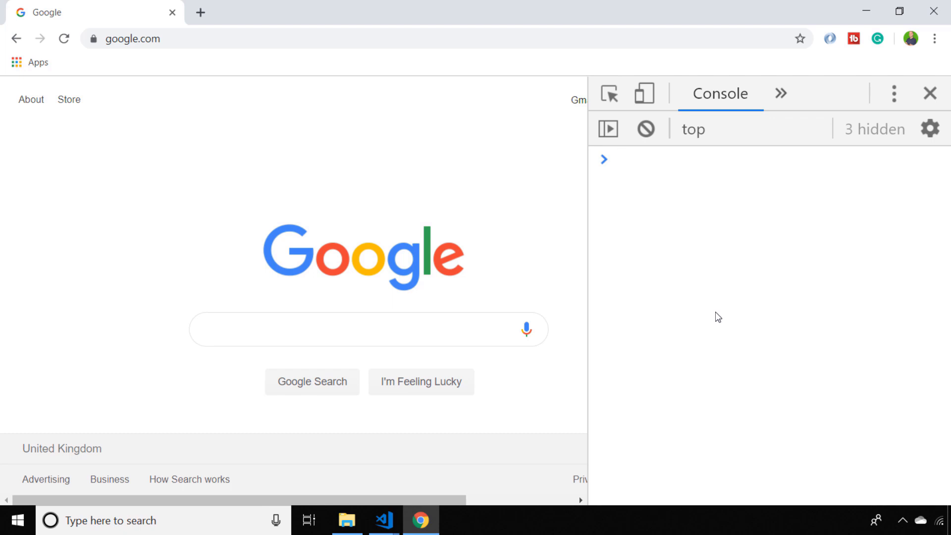
type("window.")
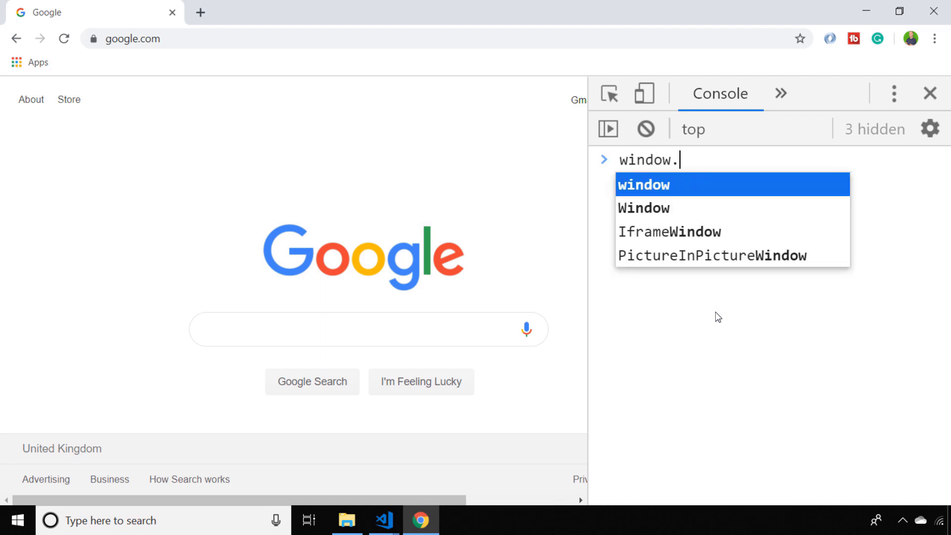
type("close()")
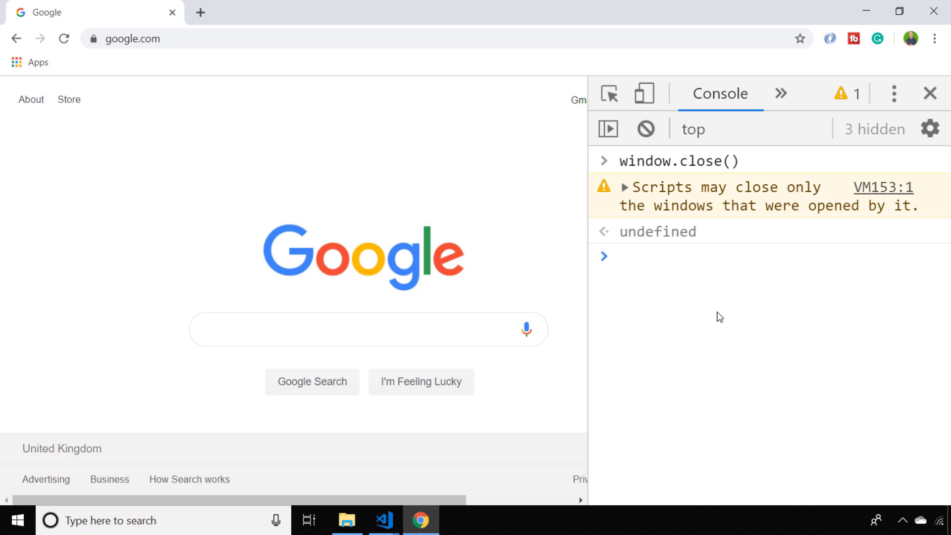
left_click(618, 256)
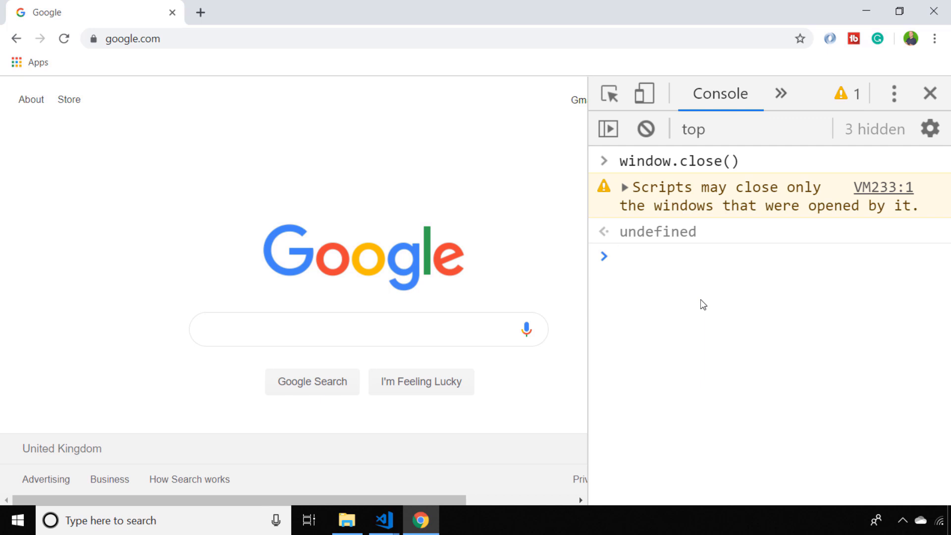
type("window.open('https://stackoverflow")
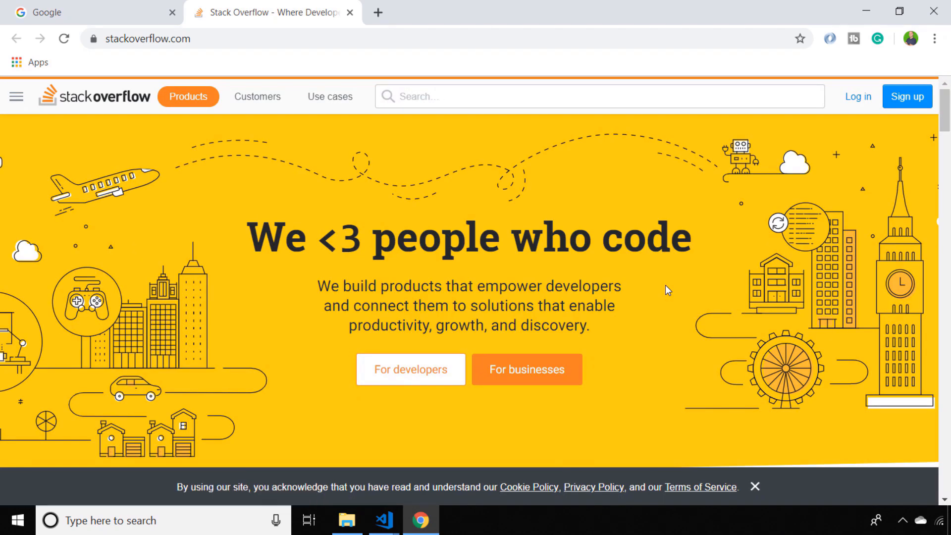
key("F12")
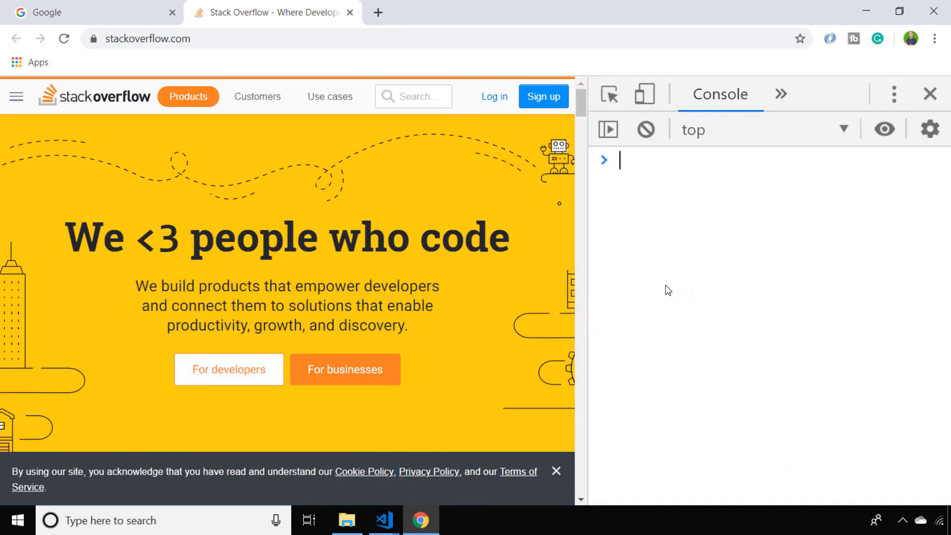
type("window.close")
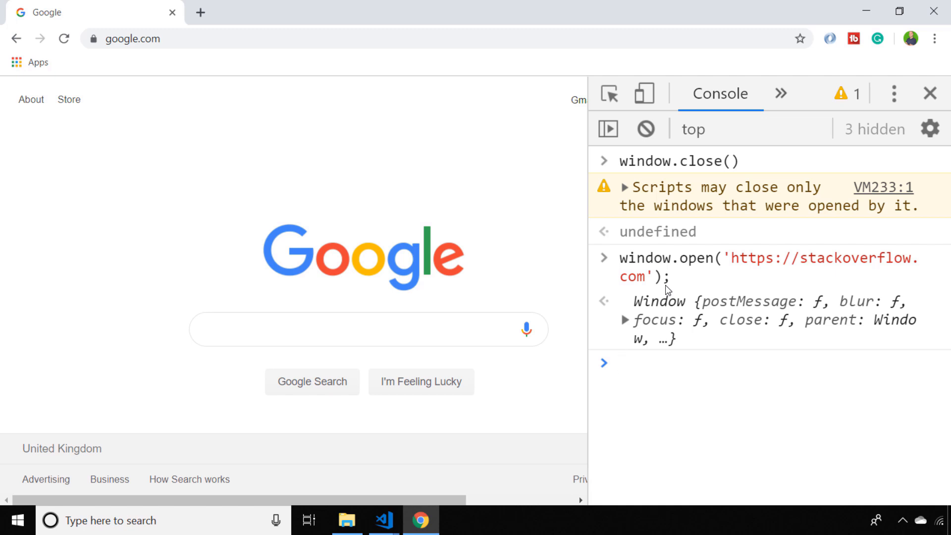
left_click(667, 362)
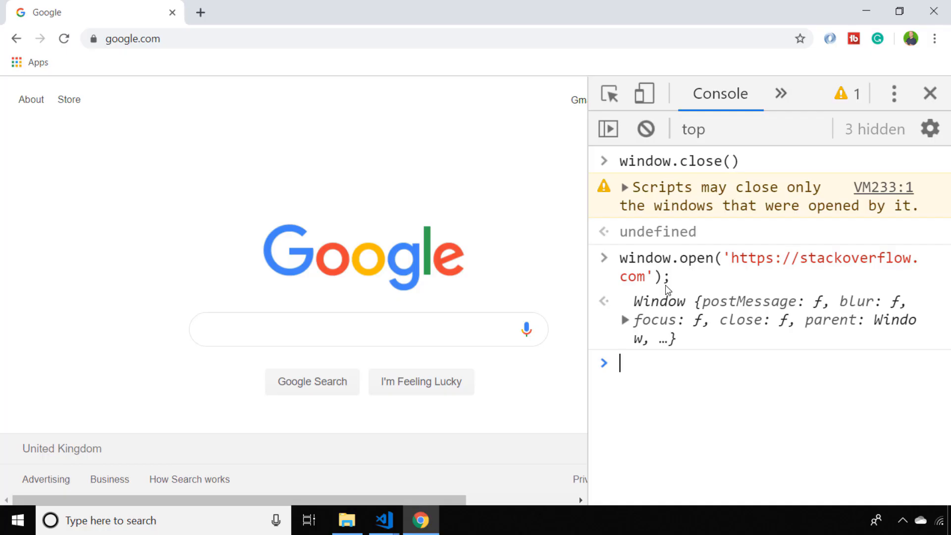